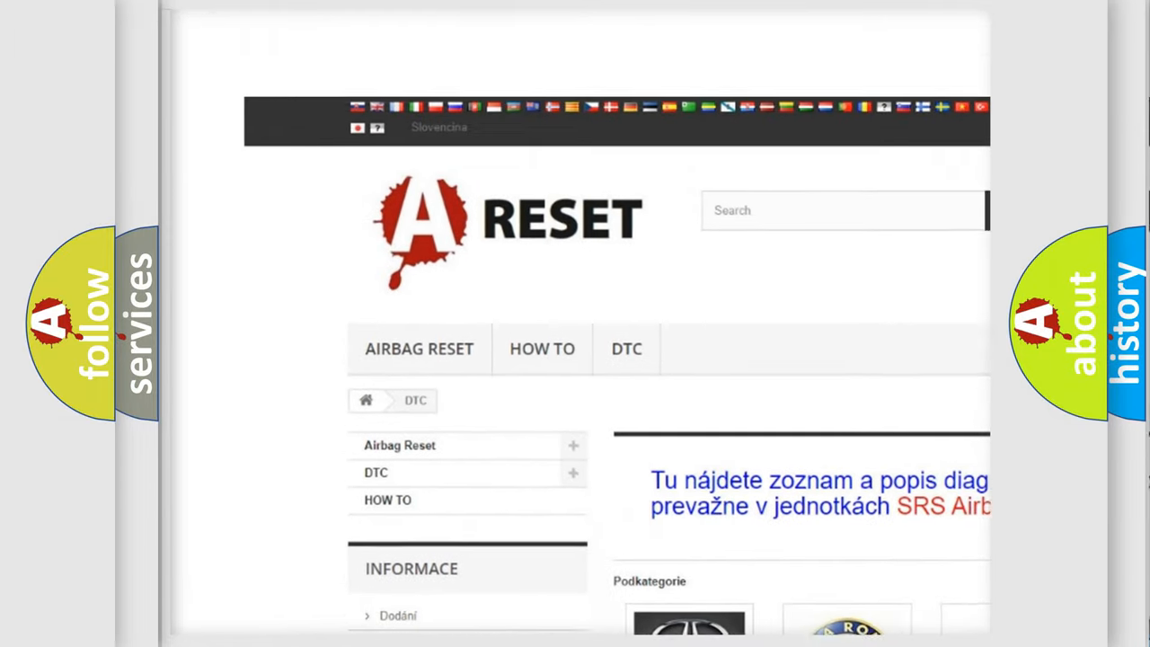
Navigate the brand DTC grid to Pontiac and browse its airbag fault code list.
{"action": "scroll", "scroll_direction": "down", "scroll_amount": 3}
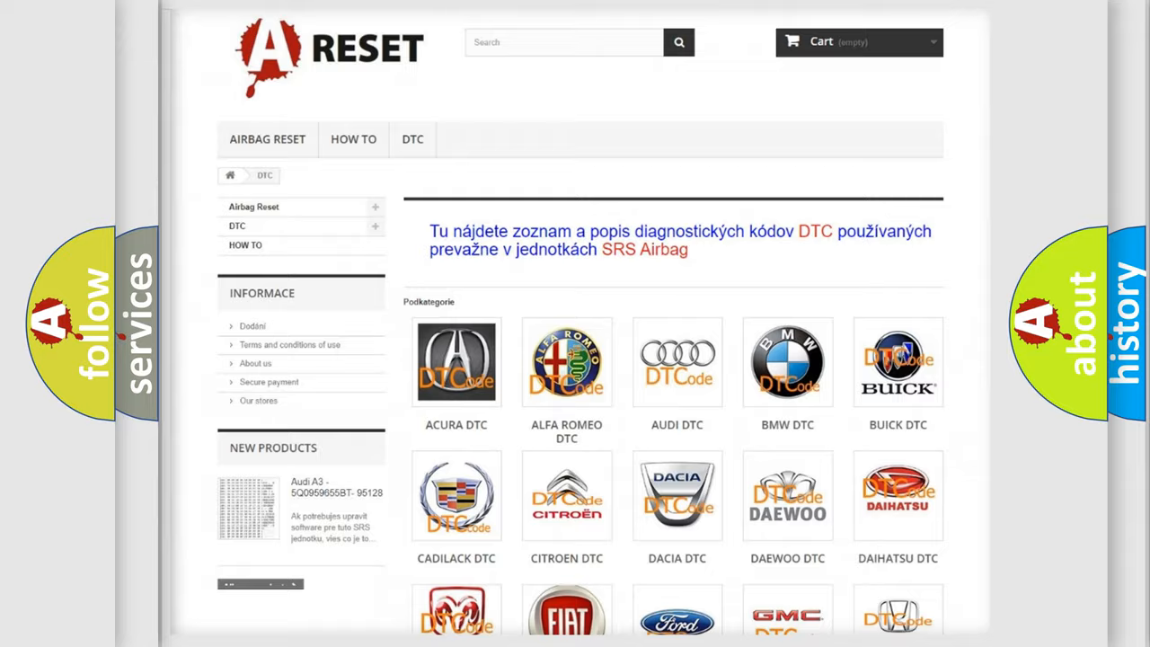
{"action": "scroll", "scroll_direction": "down", "scroll_amount": 3}
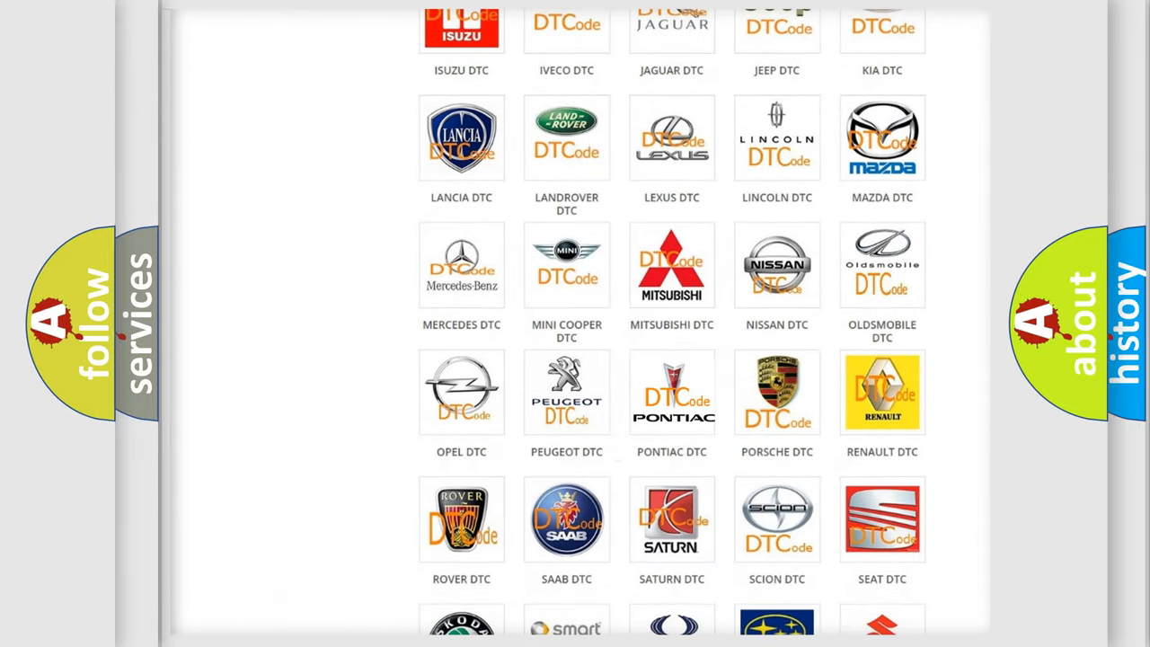
{"action": "left_click", "coordinate": [672, 392]}
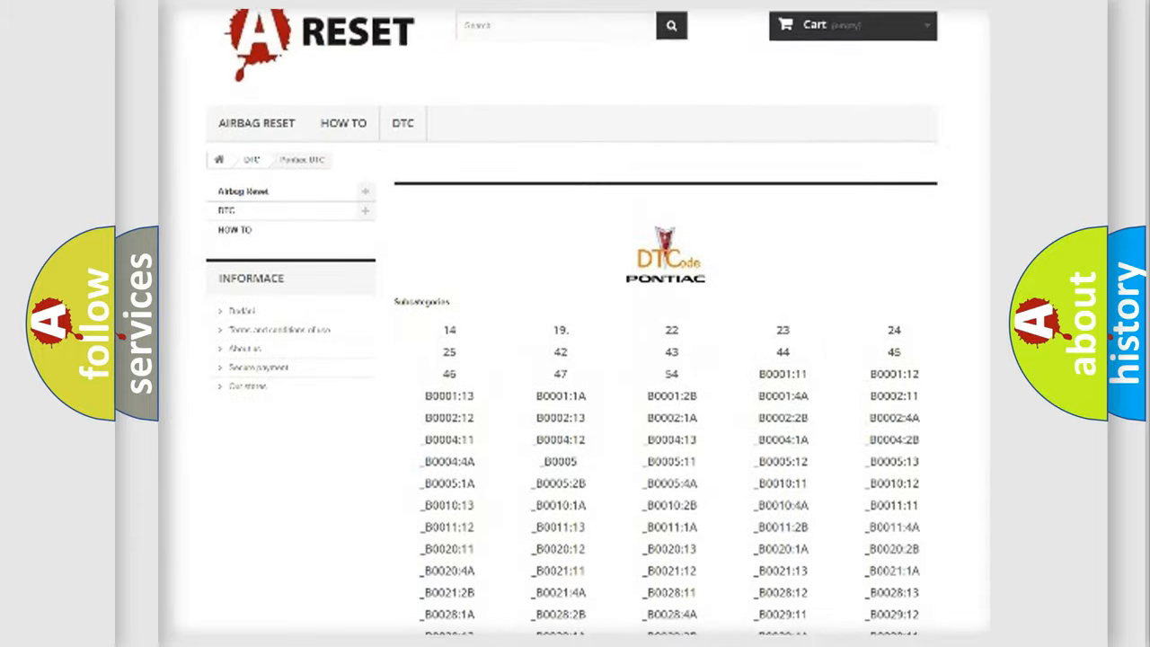
{"action": "scroll", "scroll_direction": "down", "scroll_amount": 3}
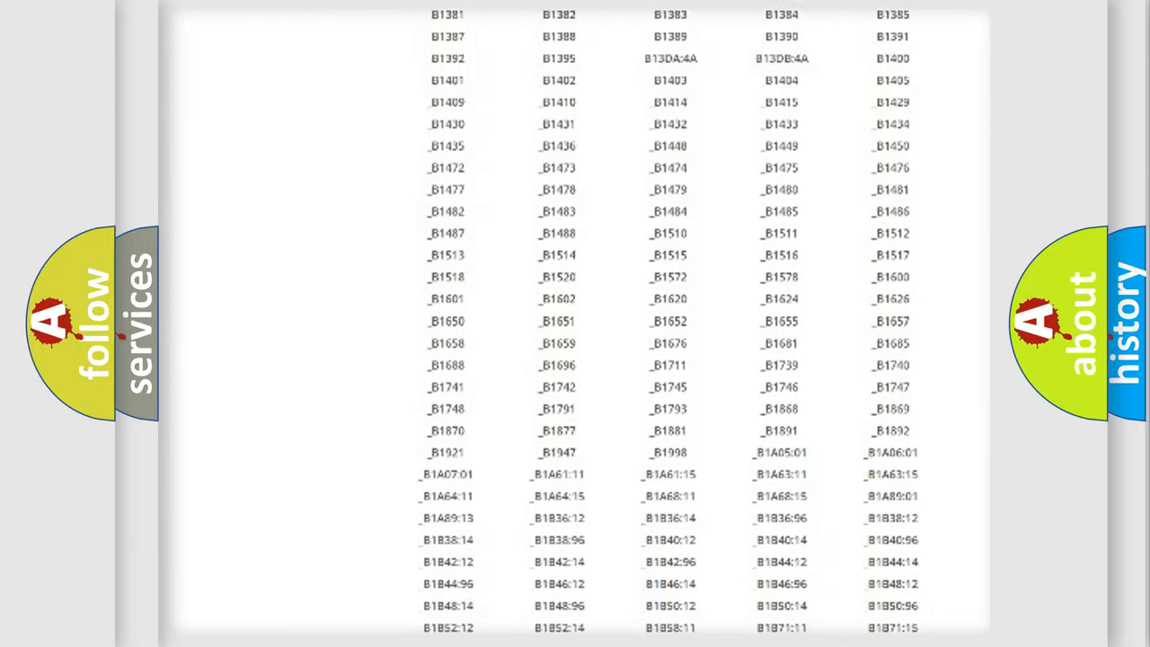